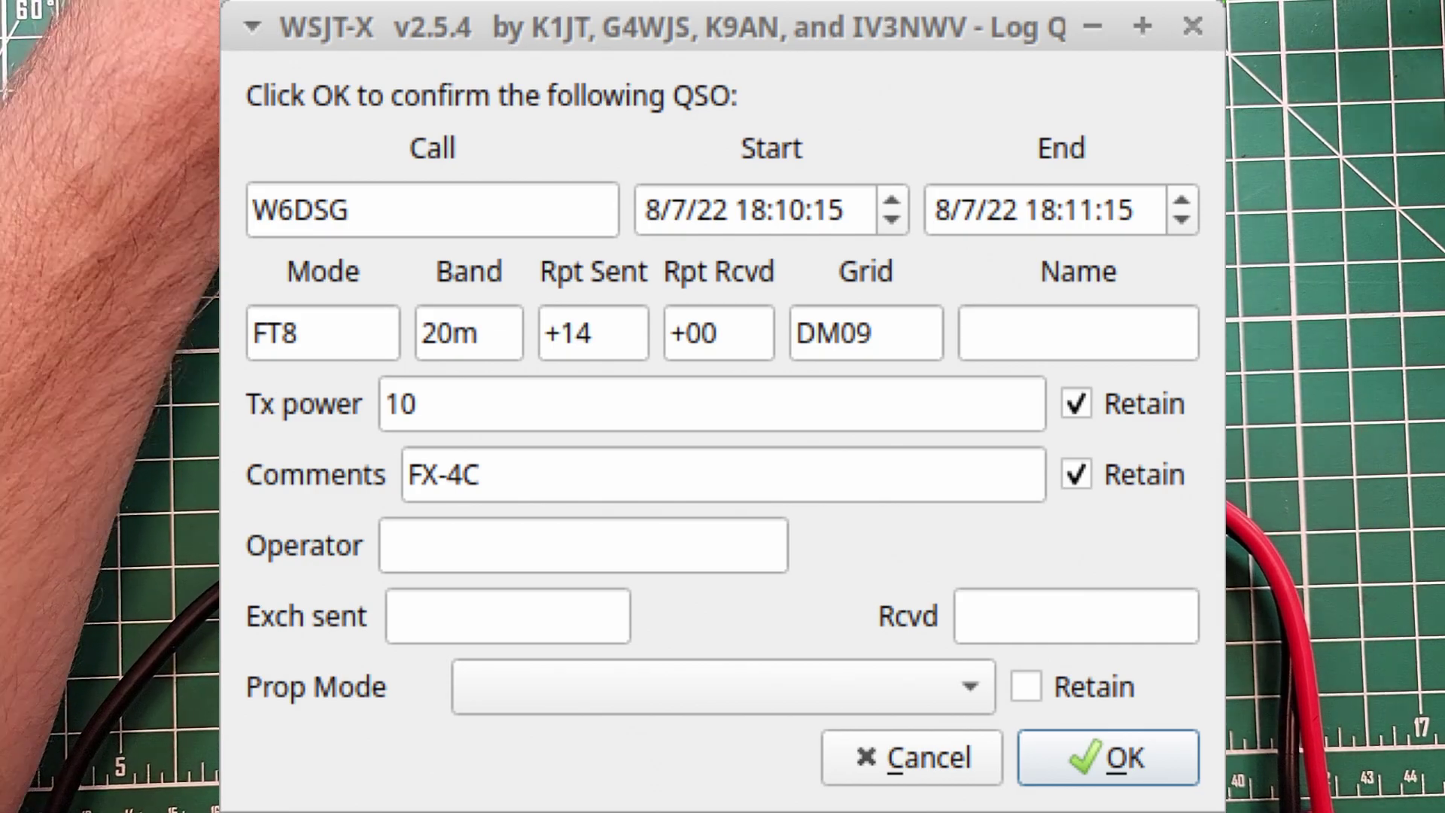
# Confirm the W6DSG 20m FT8 contact details in the Log QSO dialog and log it
pyautogui.click(1121, 757)
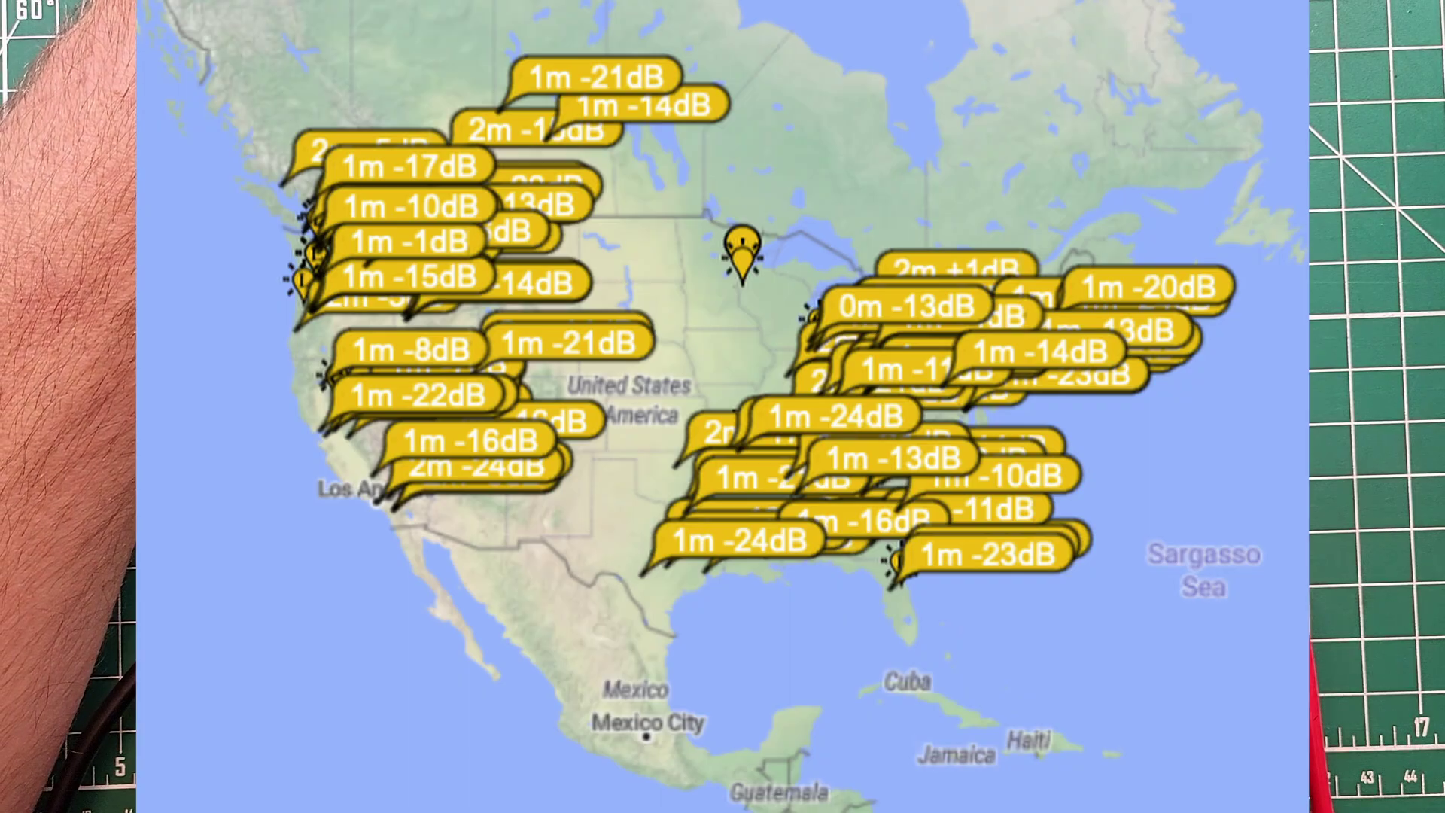